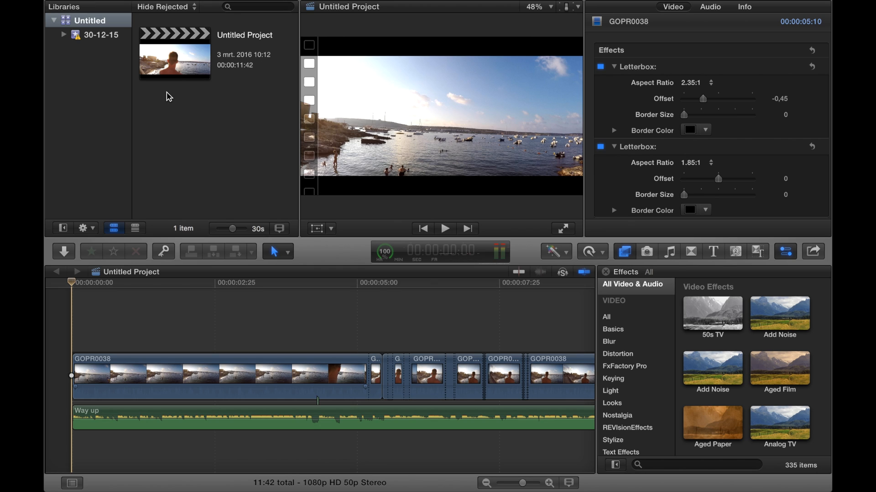
mouse_move(416, 238)
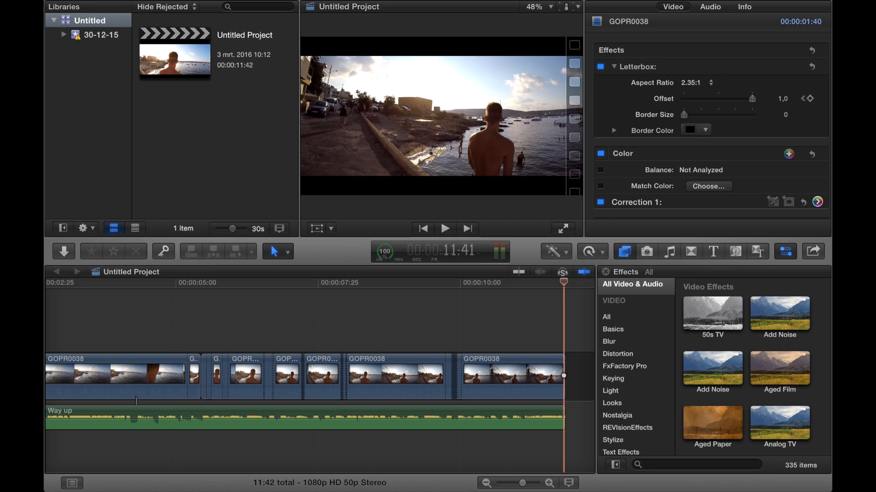
mouse_move(420, 255)
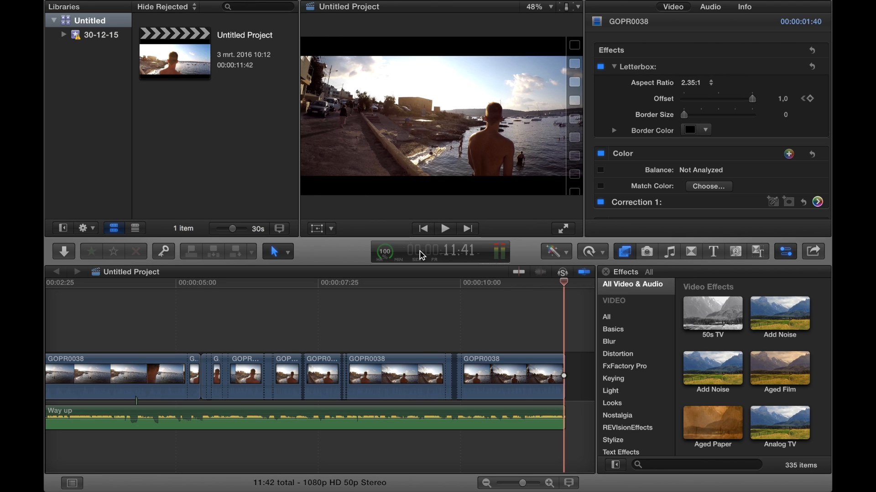
- Filter the effects browser with "prism" to show only the Prism effect
scroll("left", 3)
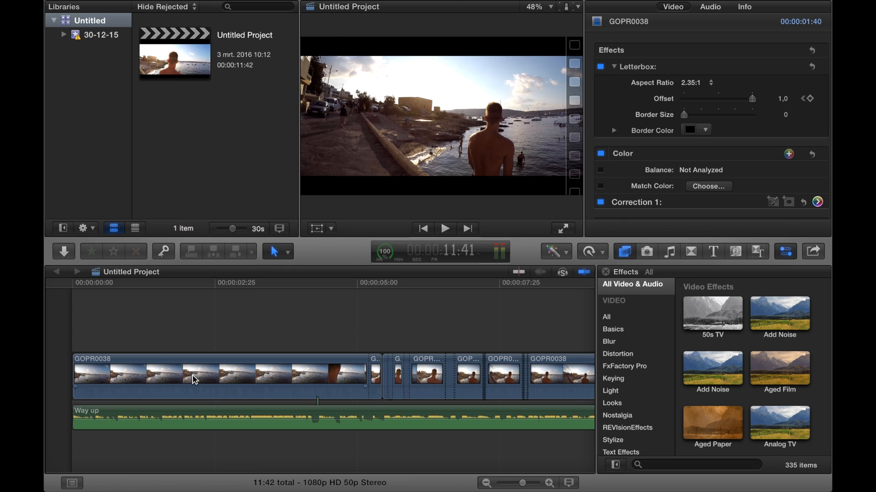
mouse_move(672, 464)
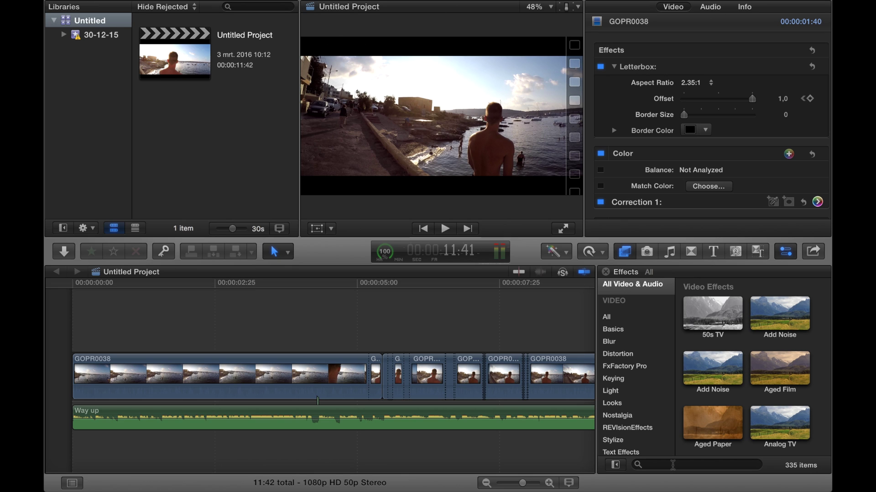
type("prism")
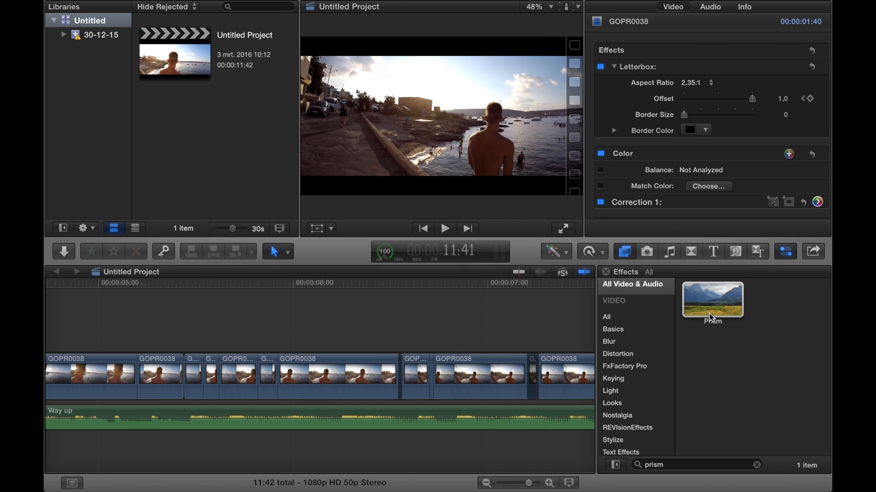
mouse_move(718, 312)
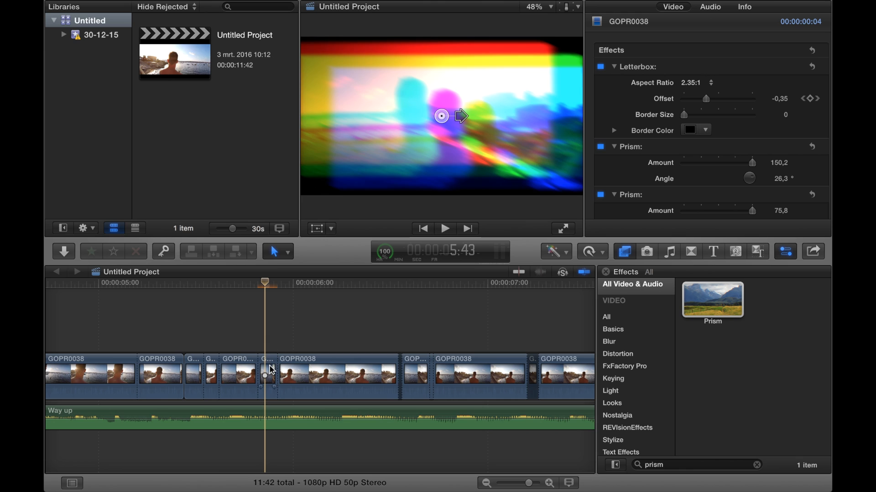
- Select the short clip piece near 5.7 seconds that carries the Prism effects
left_click(267, 376)
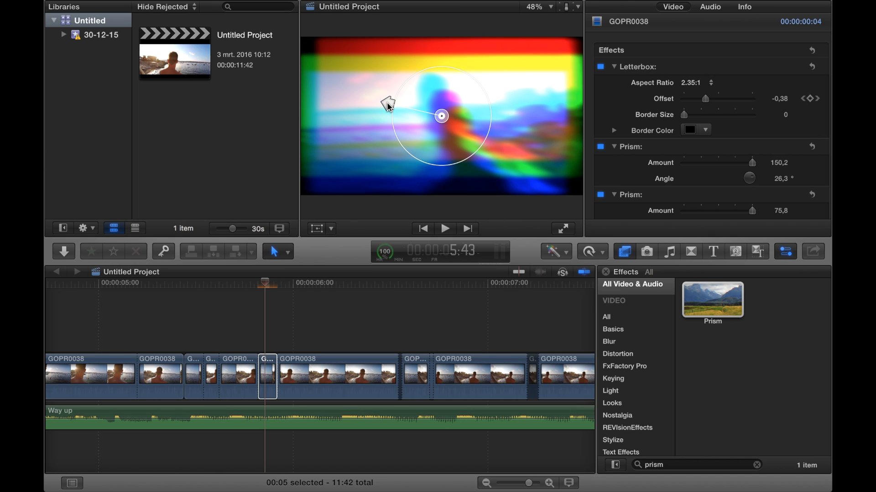
mouse_move(333, 93)
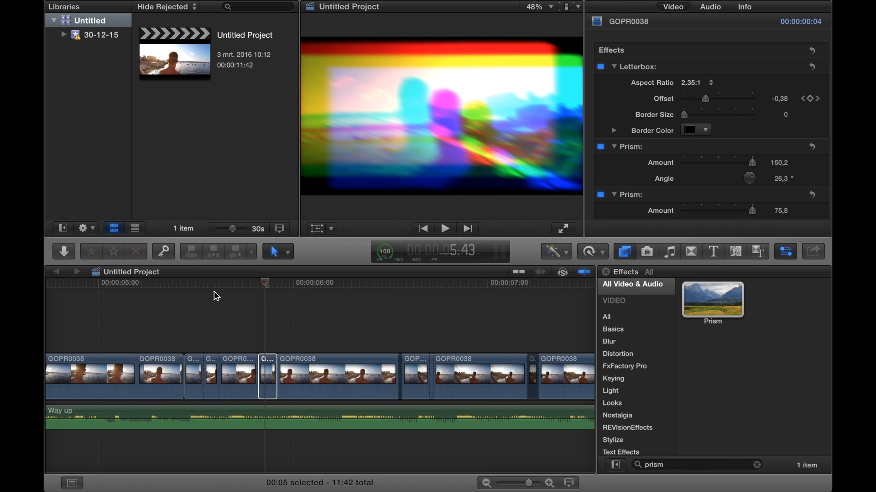
mouse_move(511, 390)
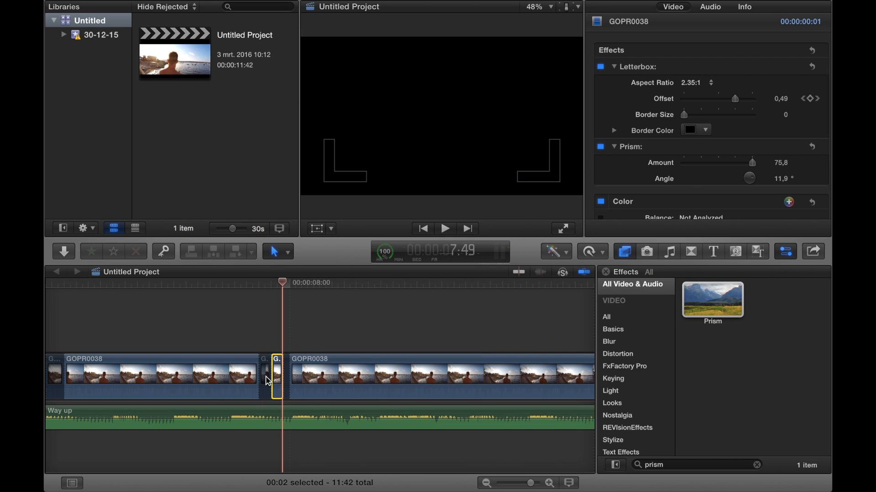
left_click(444, 228)
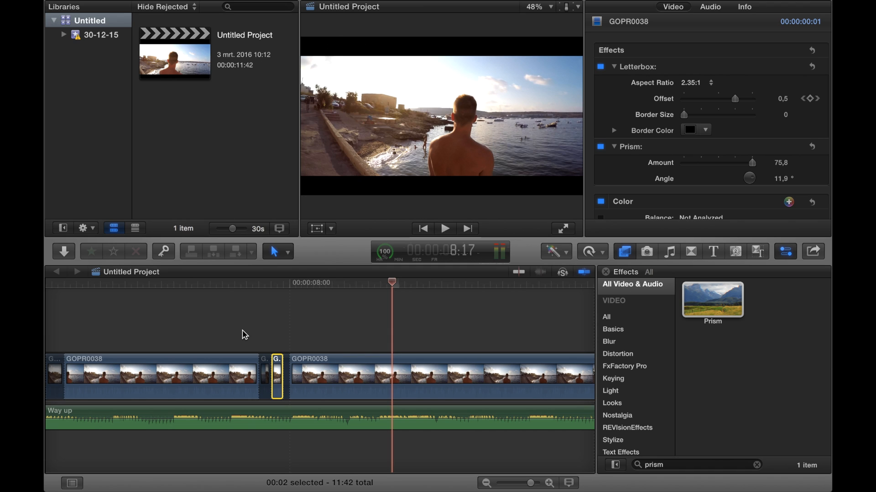
mouse_move(278, 364)
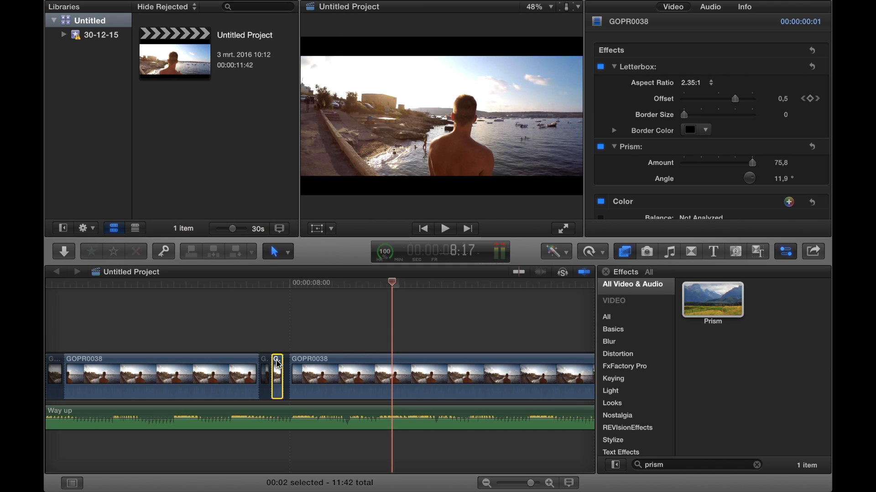
mouse_move(281, 358)
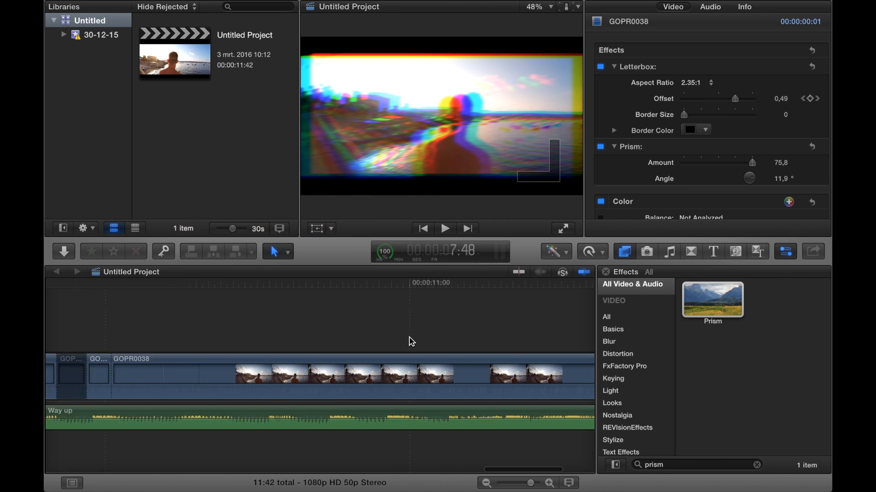
left_click(244, 283)
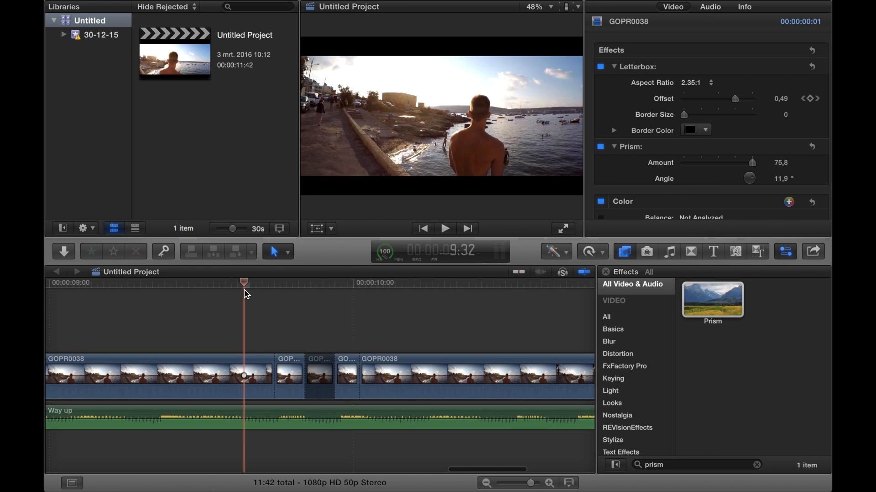